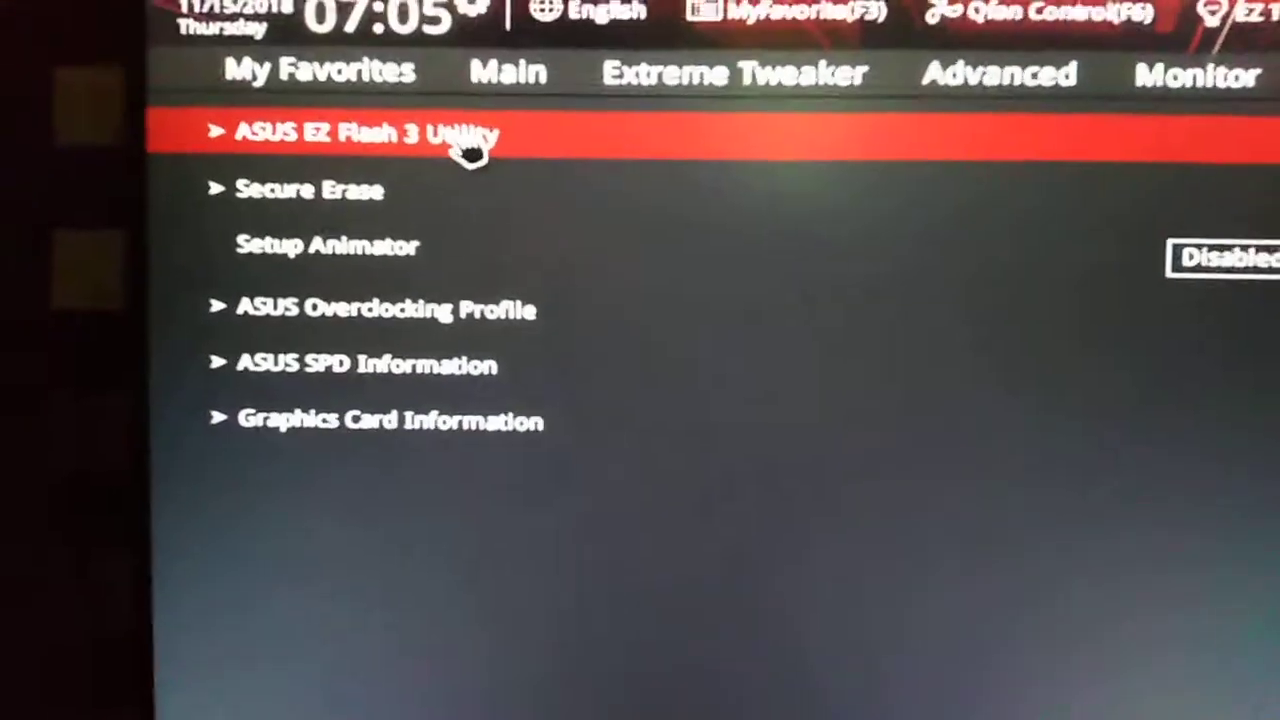
- Launch ASUS EZ Flash 3 Utility from the Tool tab, reaching the update-method dialog
{"action": "left_click", "coordinate": [365, 135]}
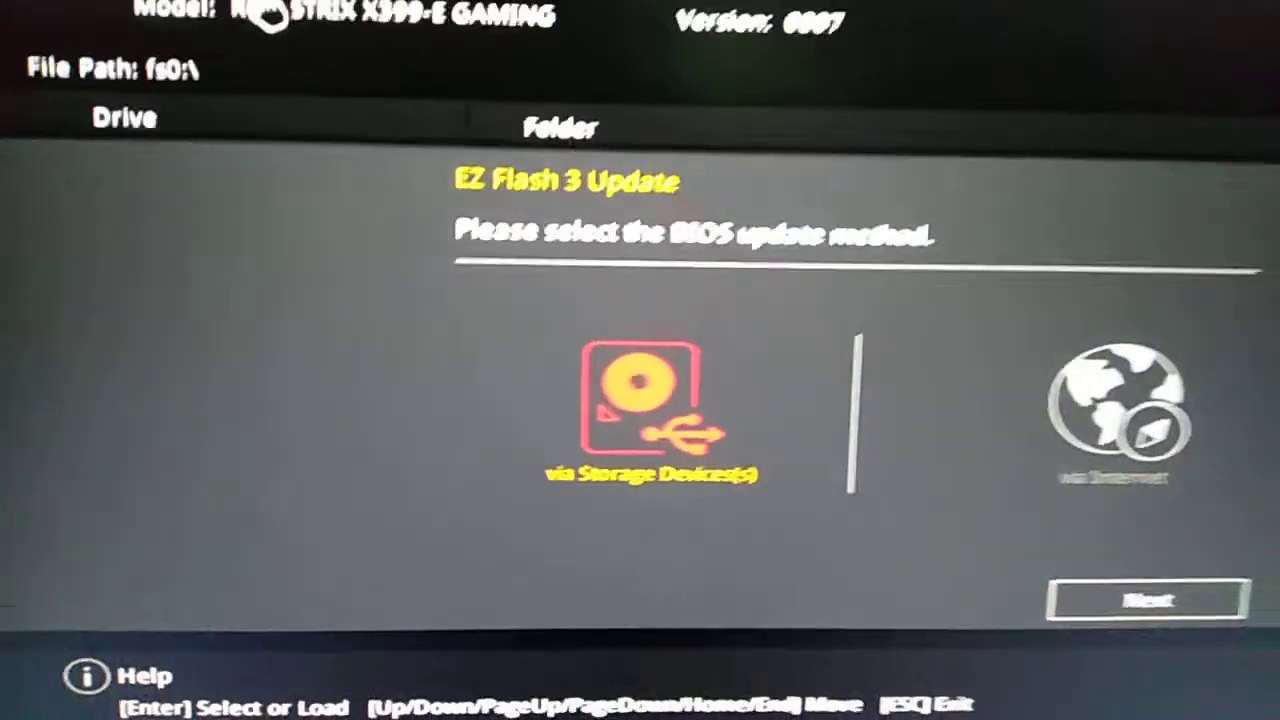